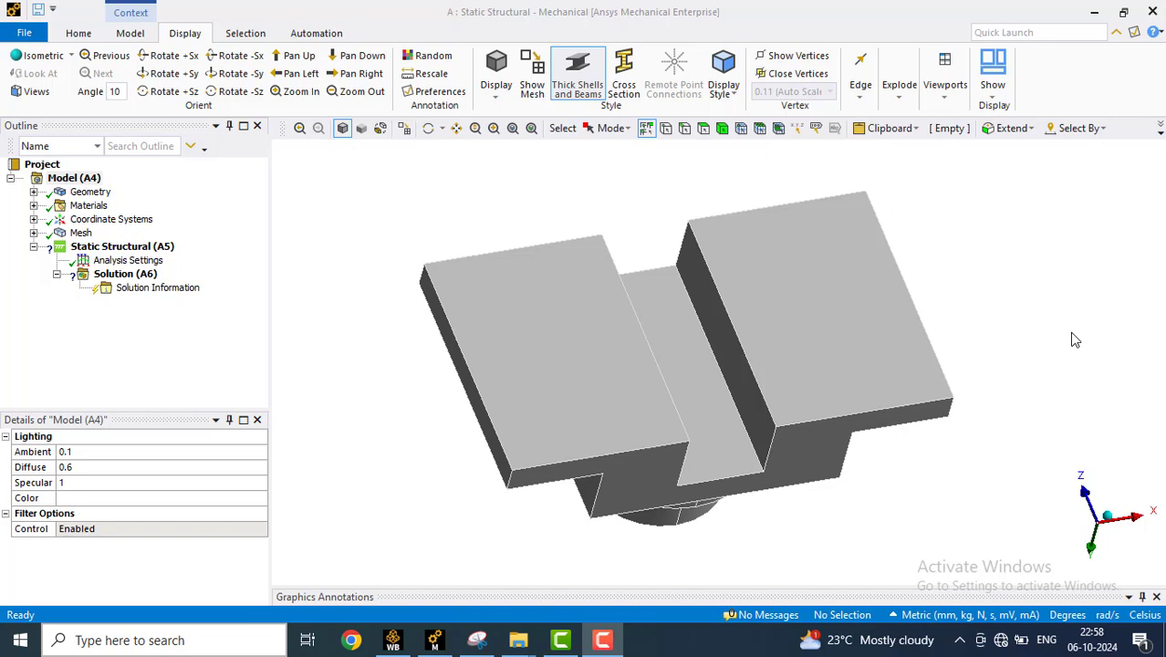
mouse_move(1014, 318)
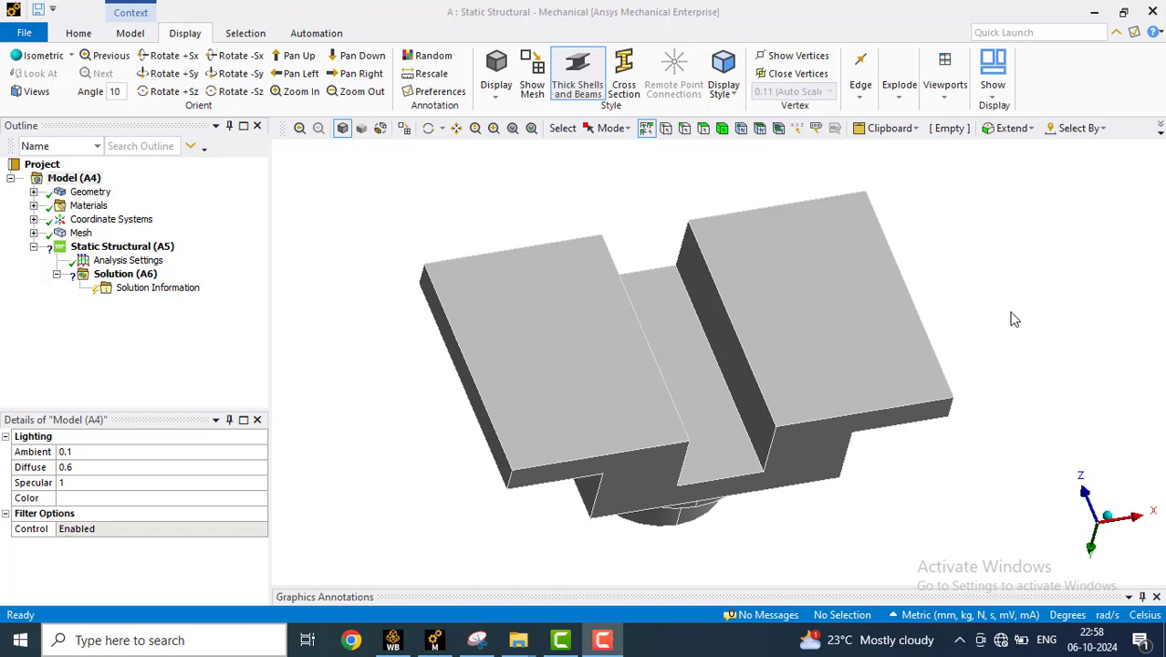
mouse_move(1020, 313)
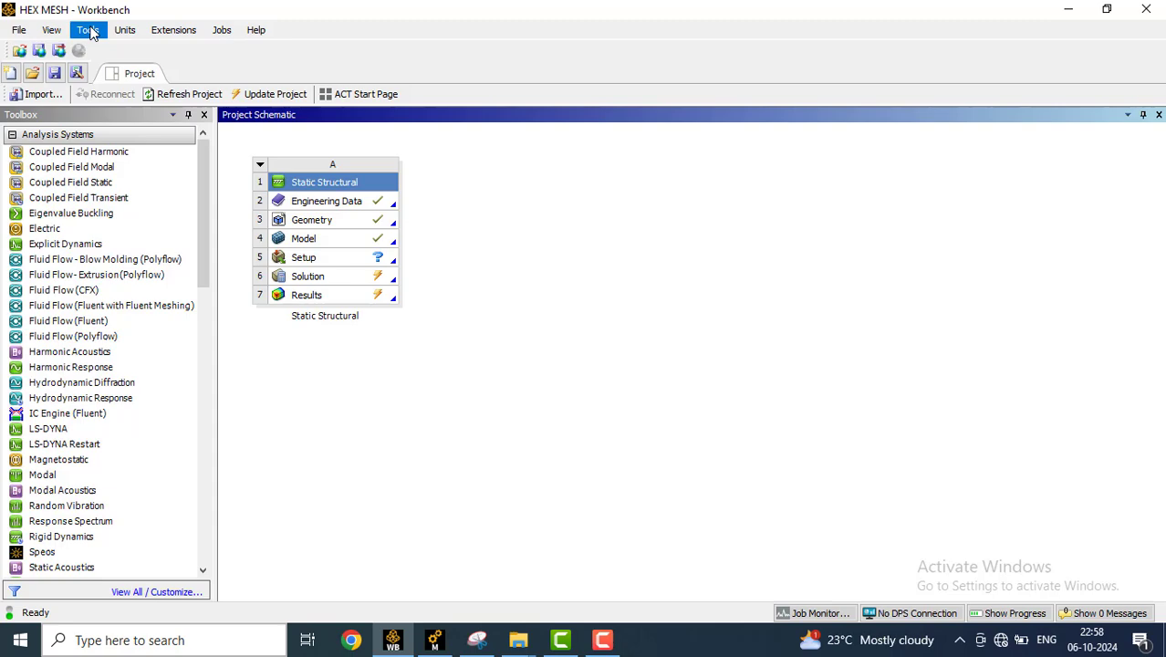
- Show the Appearance page of the Tools > Options window
left_click(88, 30)
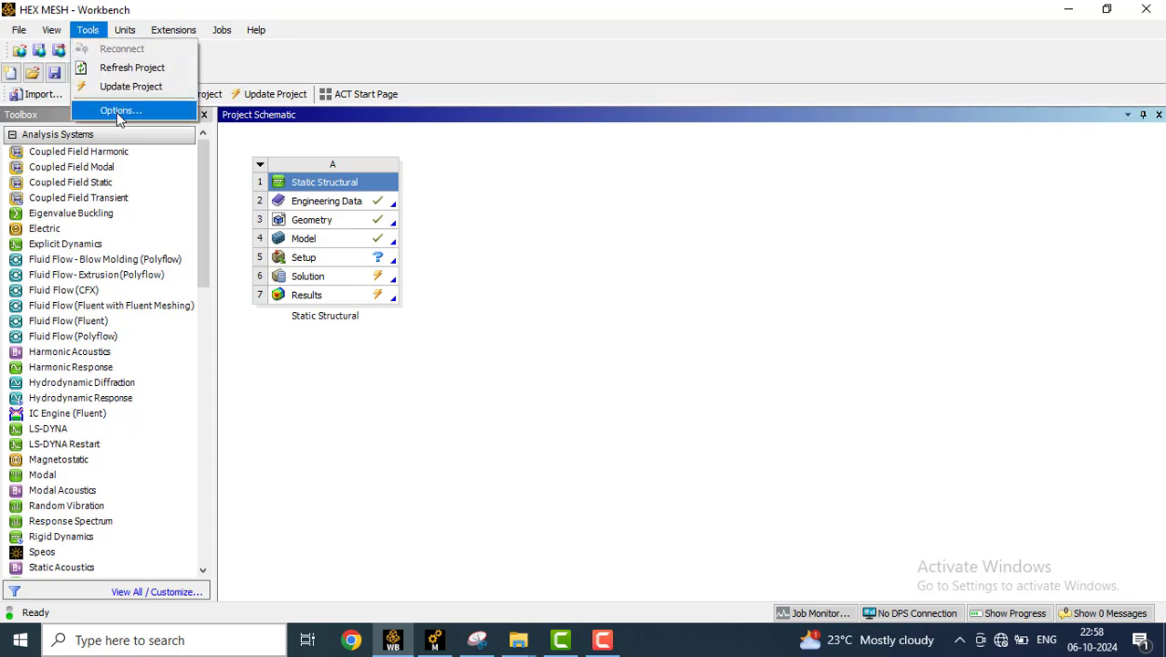
left_click(119, 111)
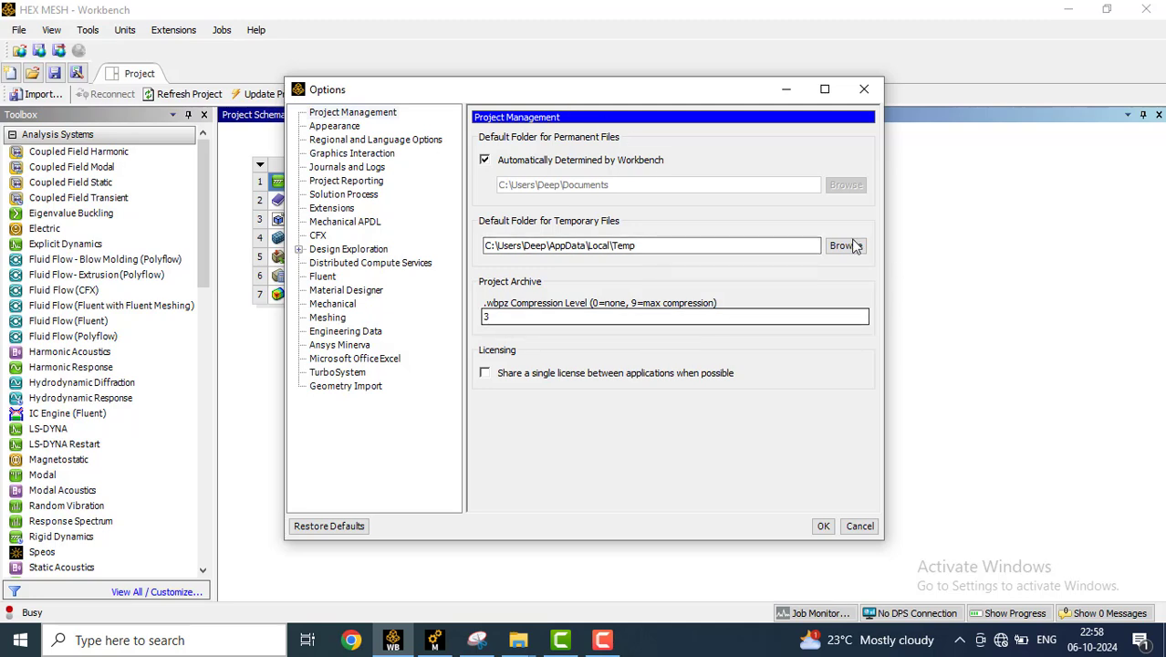
left_click(334, 124)
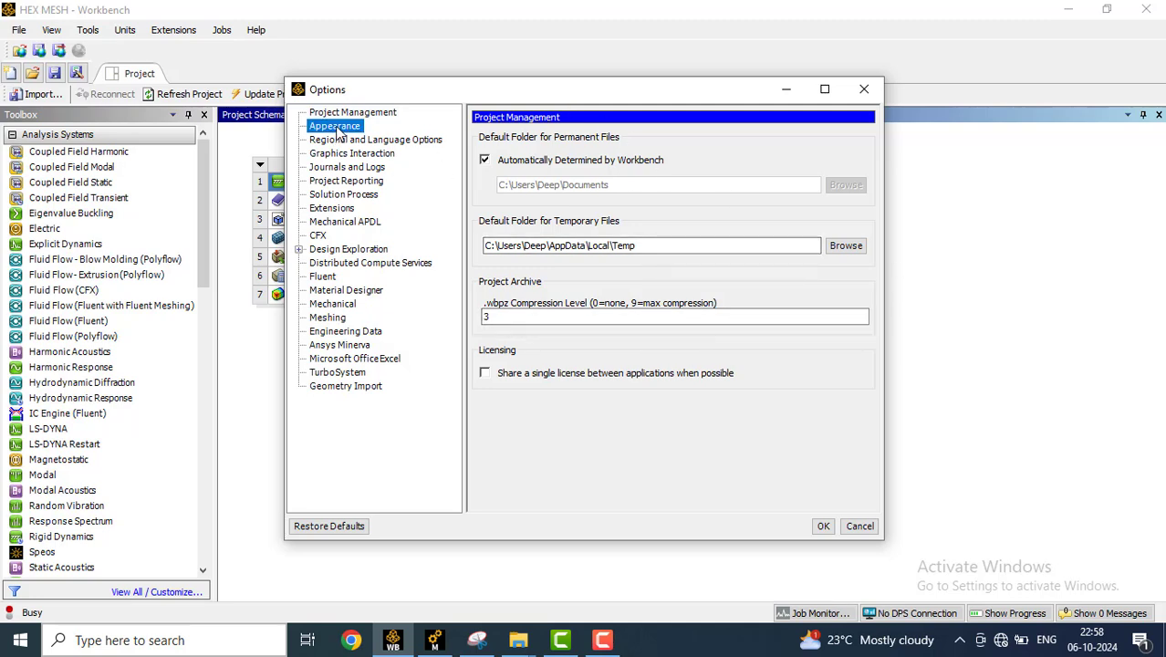
left_click(335, 126)
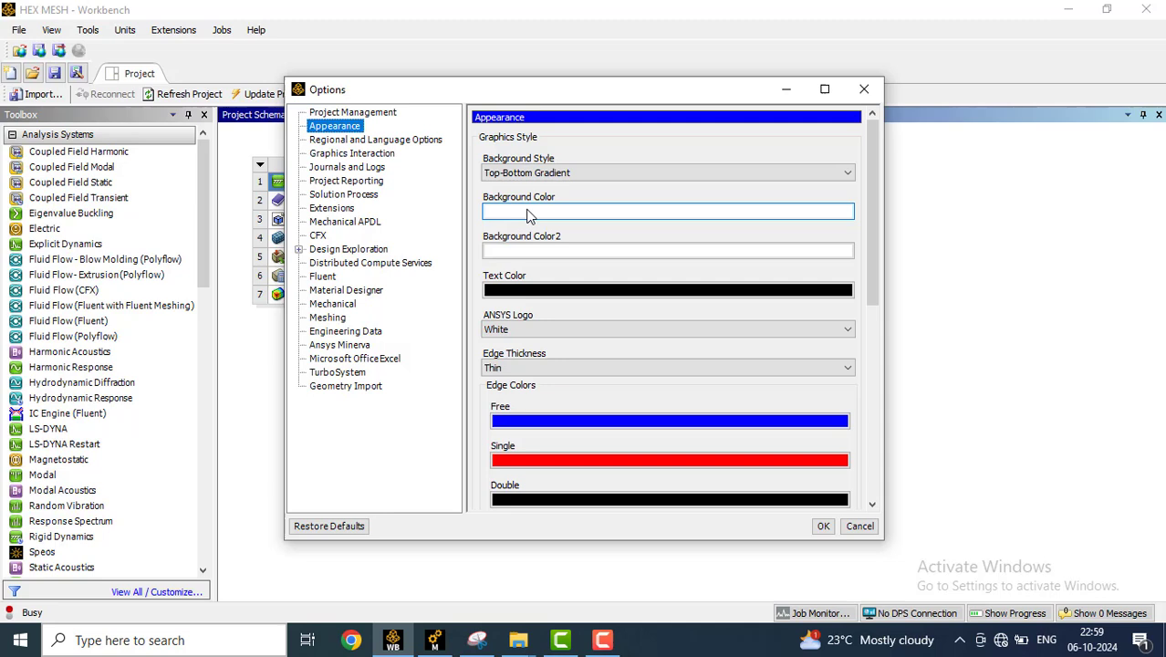
mouse_move(559, 219)
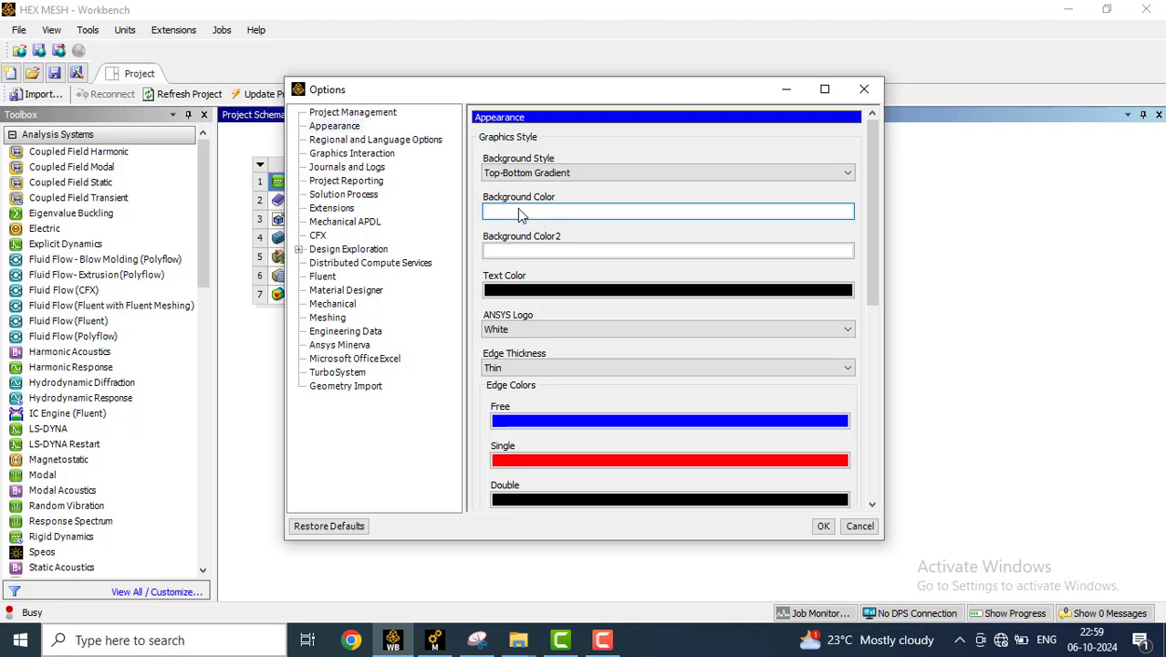
- Set the first background colour to light gray (192, 192, 192) and accept the options
left_click(666, 211)
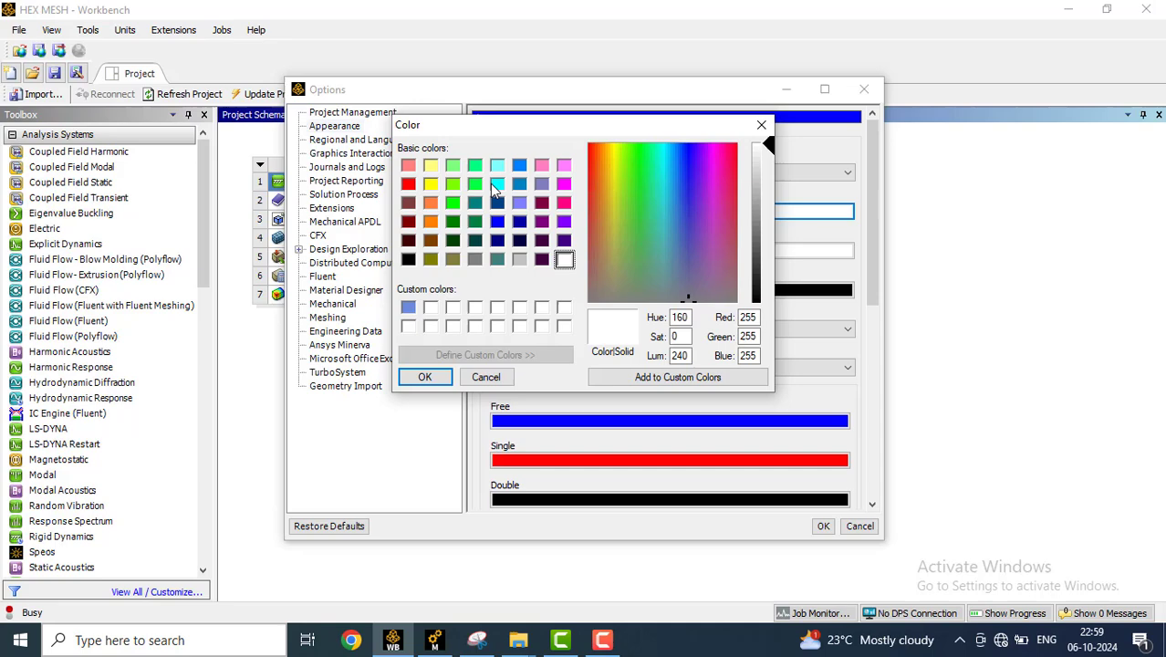
mouse_move(522, 263)
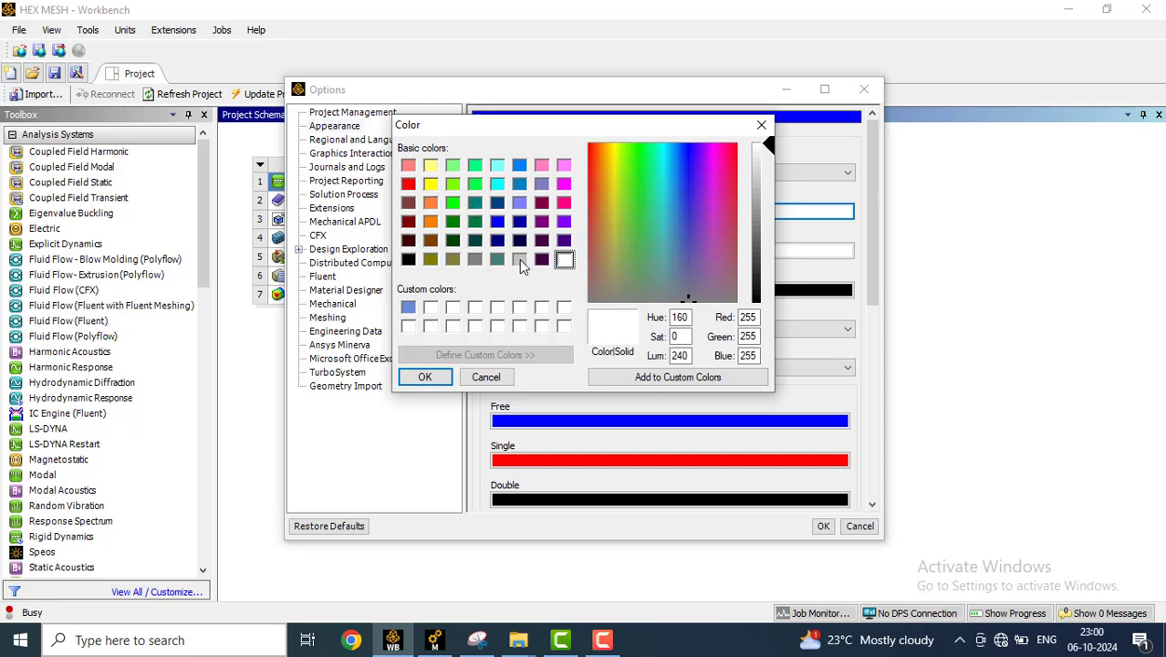
left_click(518, 259)
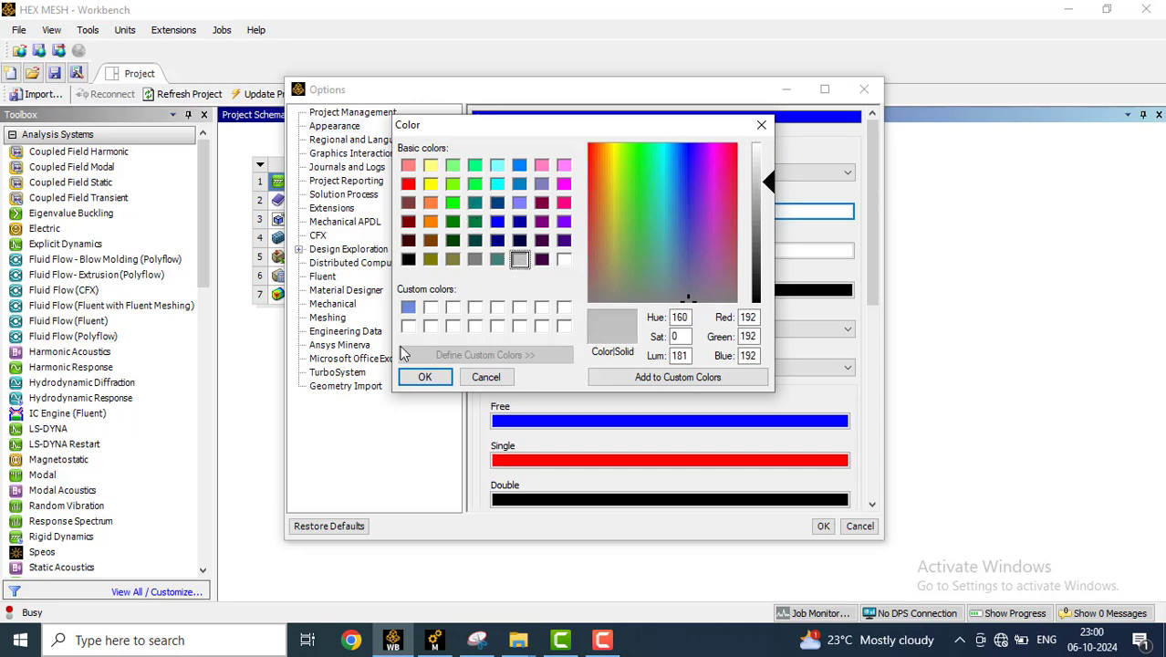
left_click(425, 376)
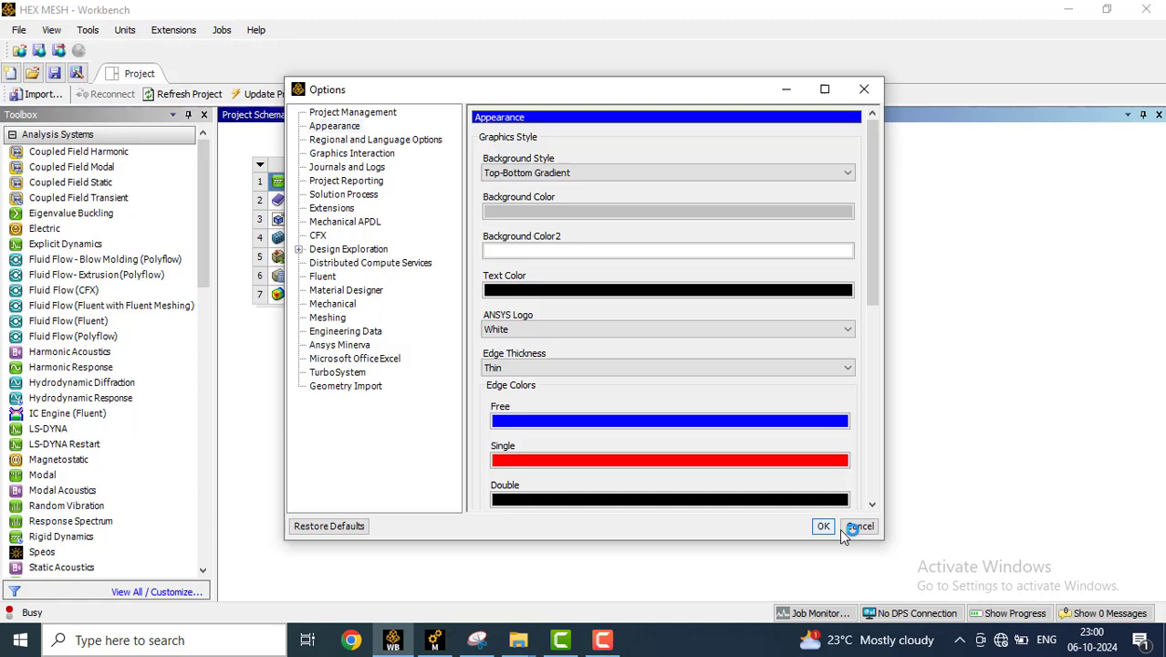
left_click(859, 526)
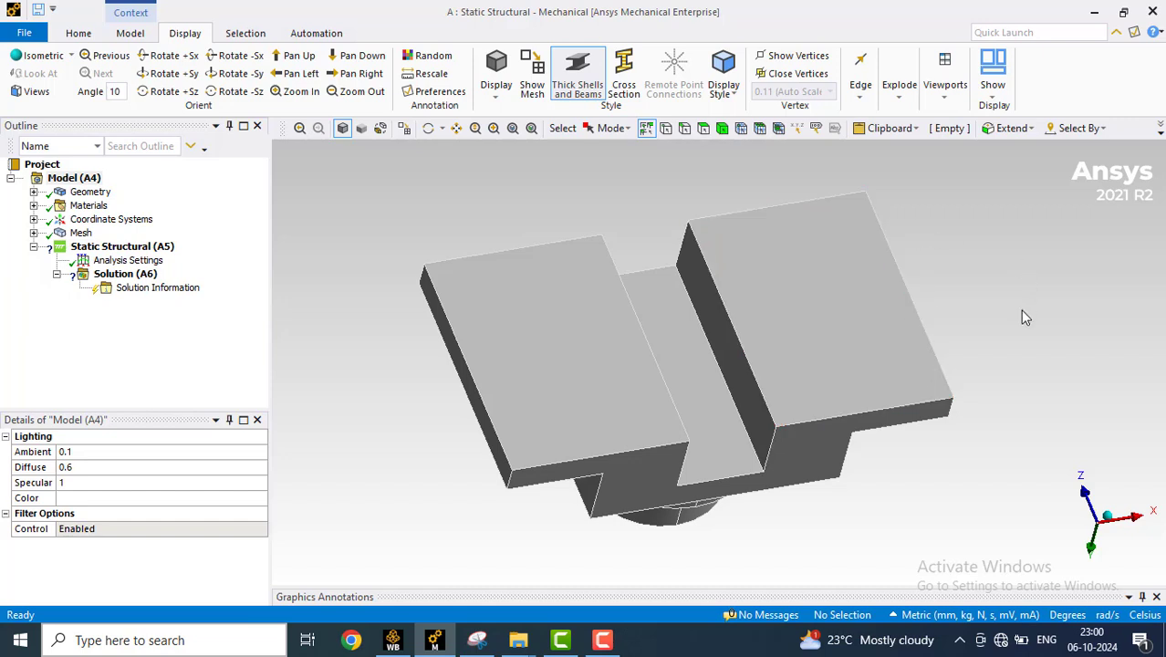
mouse_move(1054, 319)
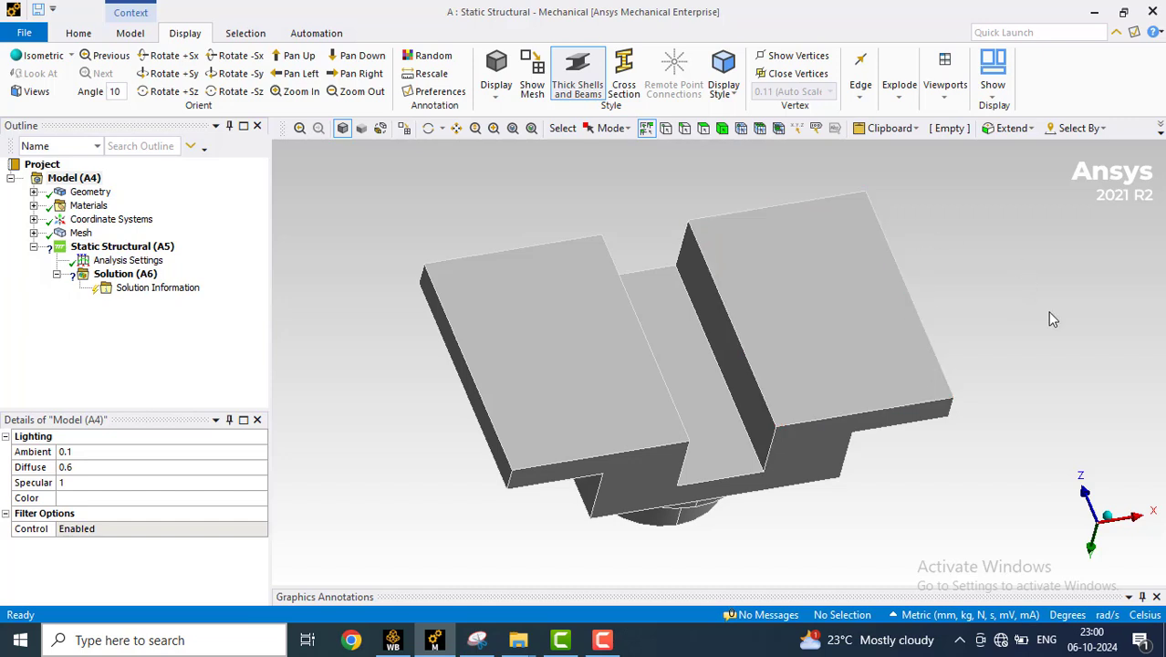
mouse_move(993, 307)
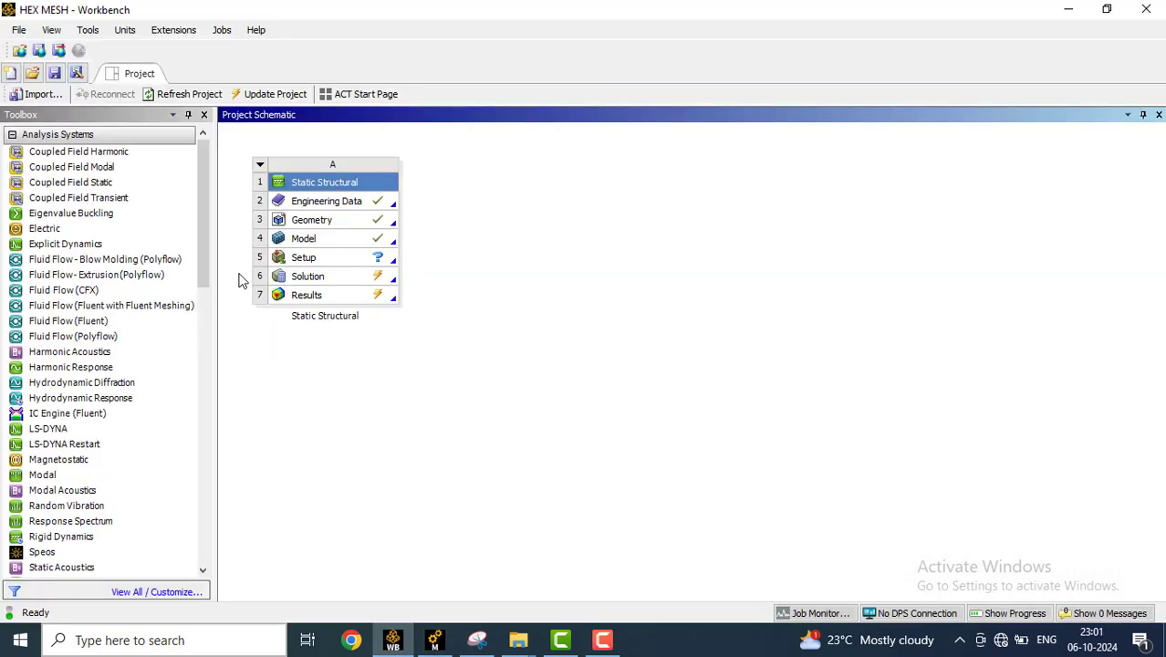
- Return to the Options Appearance page from Workbench, with light gray still set
left_click(109, 33)
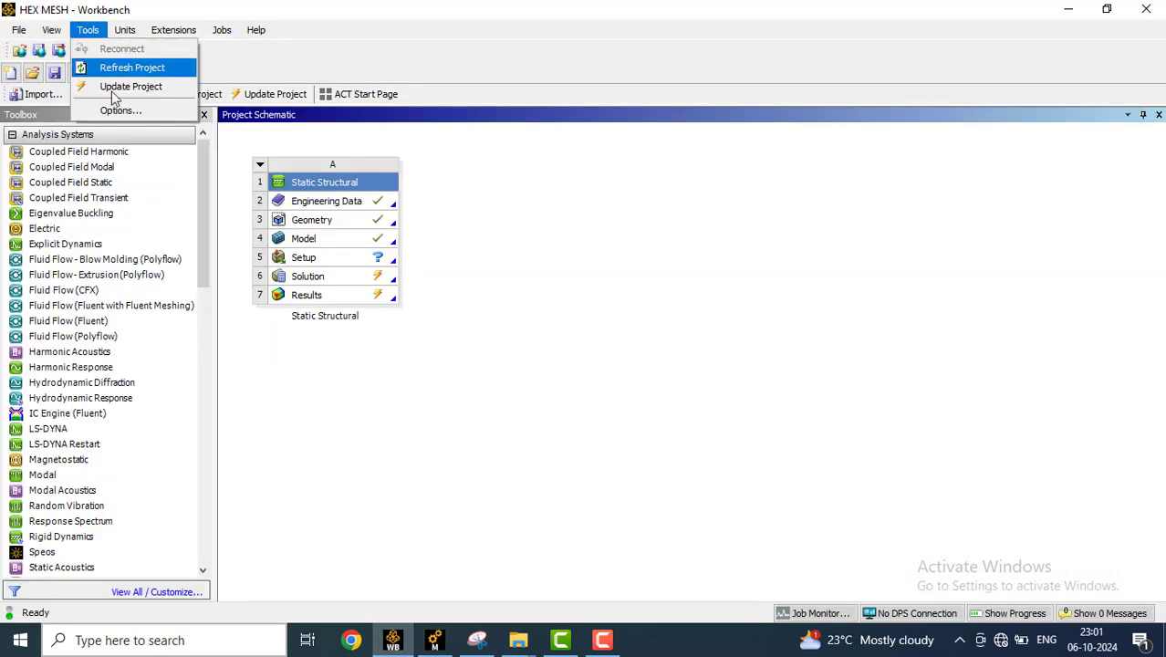
left_click(119, 109)
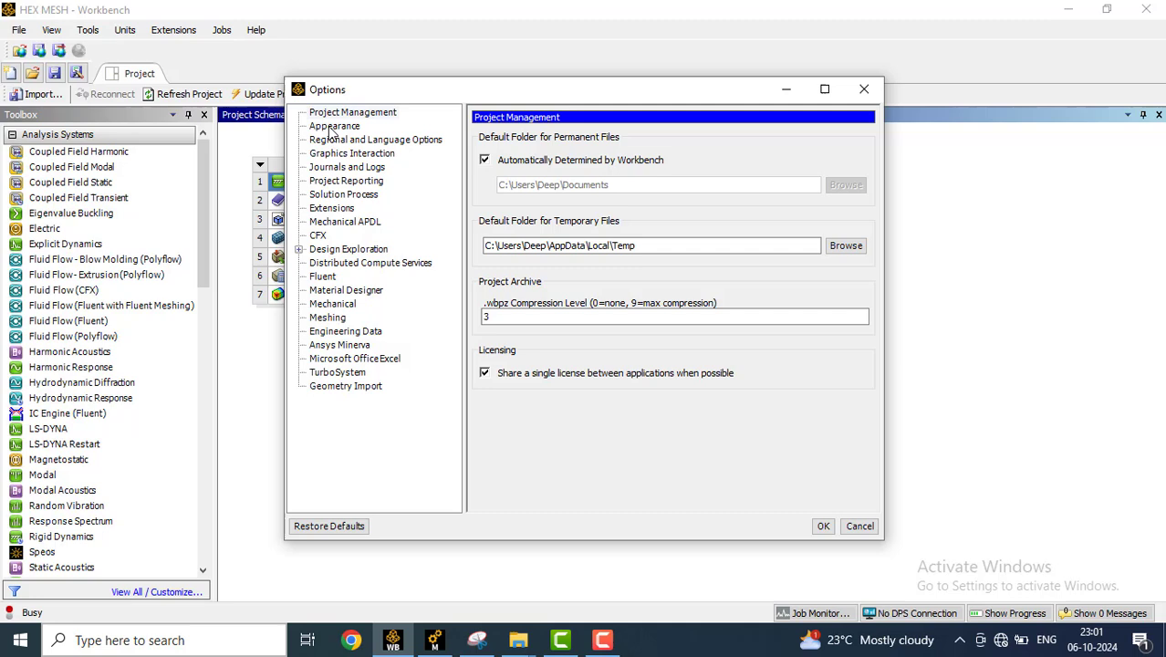
left_click(334, 126)
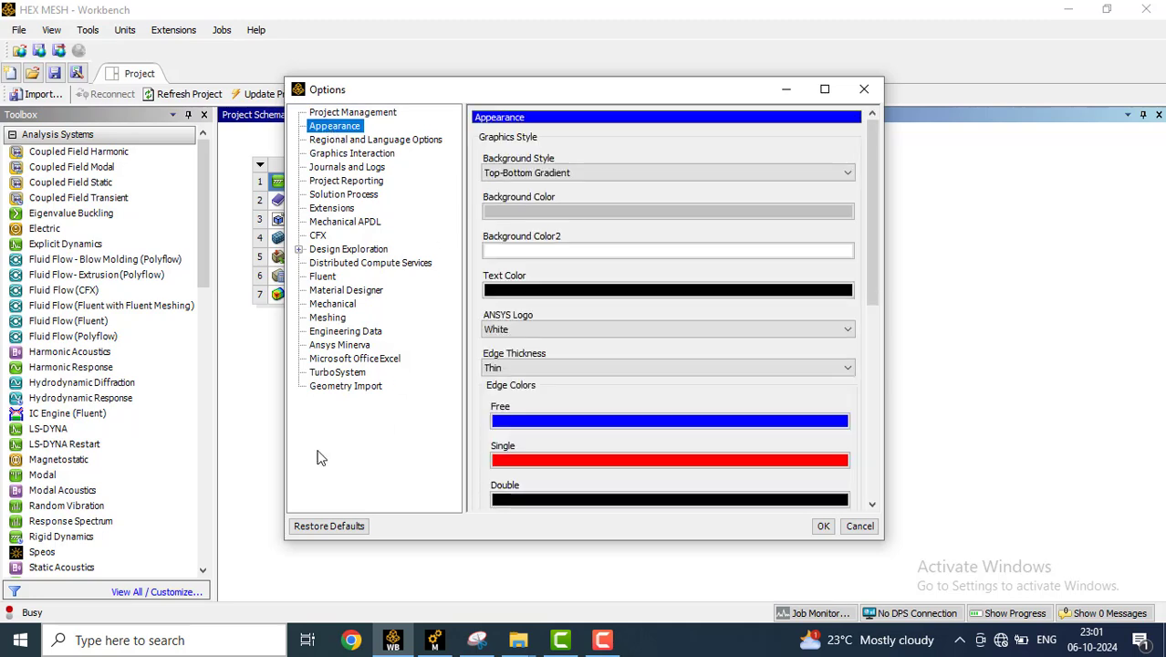
mouse_move(329, 525)
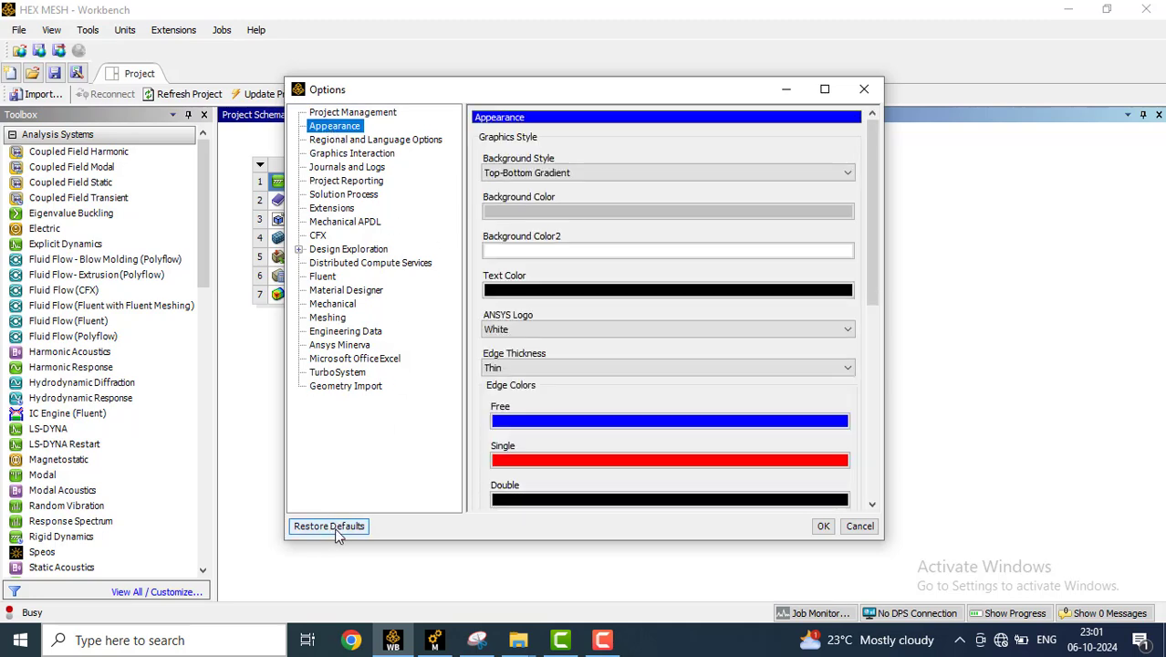